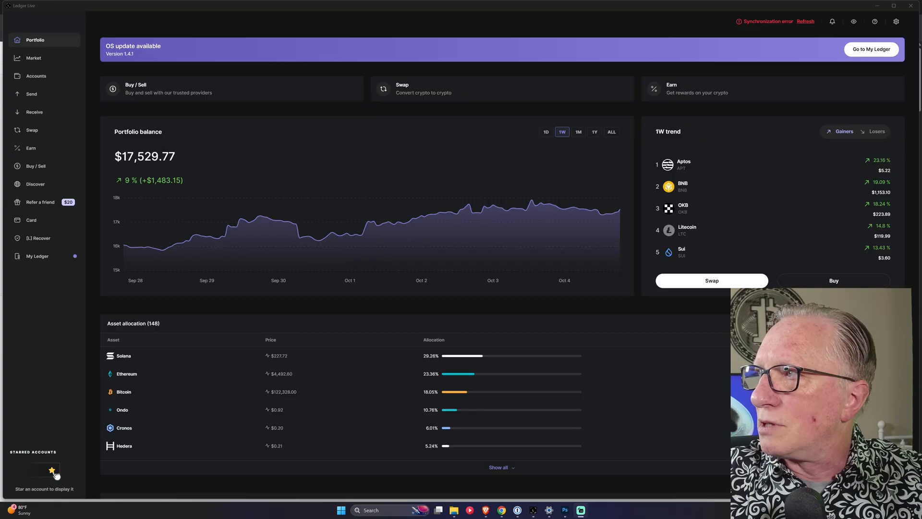
pyautogui.moveTo(798, 57)
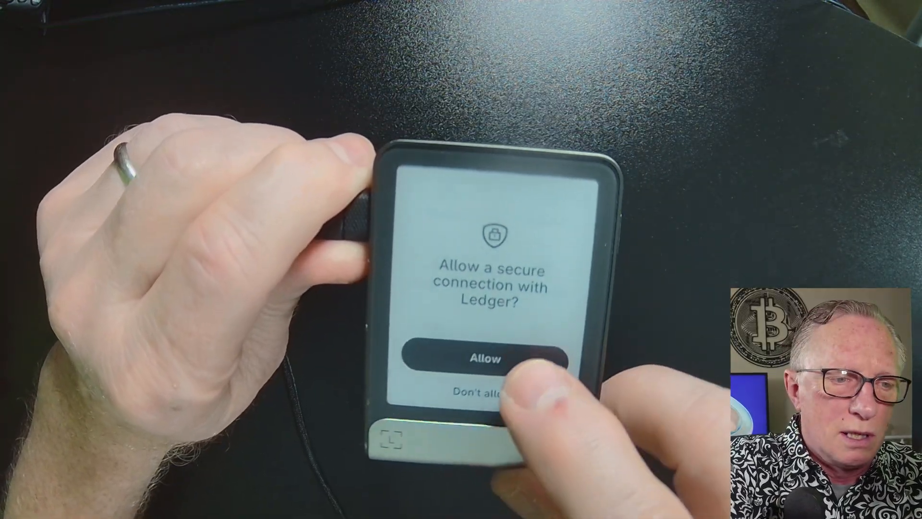
# Step: Allow the secure connection with Ledger on the Flex so My Ledger can load
pyautogui.click(483, 359)
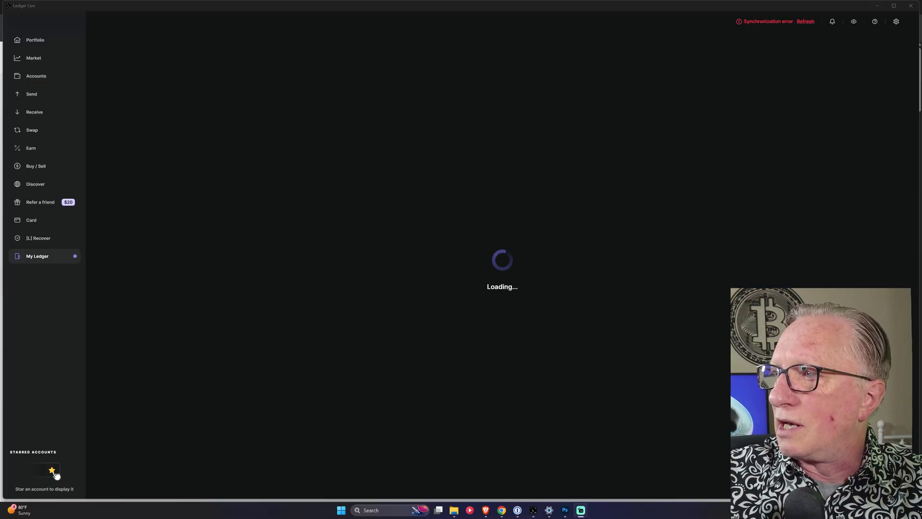
# Step: Show the Flex overview in My Ledger: OS 1.4.0, genuine check passed, 11 apps, update available
pyautogui.click(38, 256)
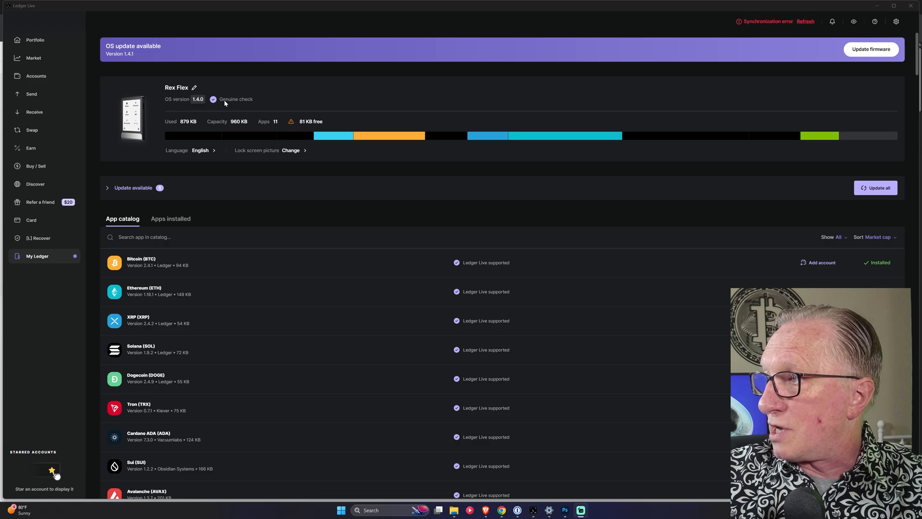
pyautogui.moveTo(295, 136)
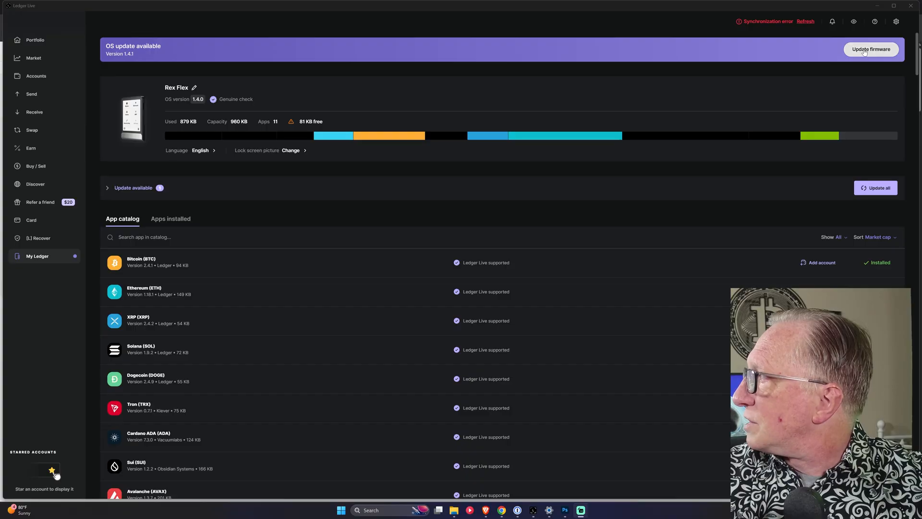
# Step: Show the Ledger Flex OS 1.4.1 update details with release notes and recovery phrase reminder
pyautogui.click(871, 49)
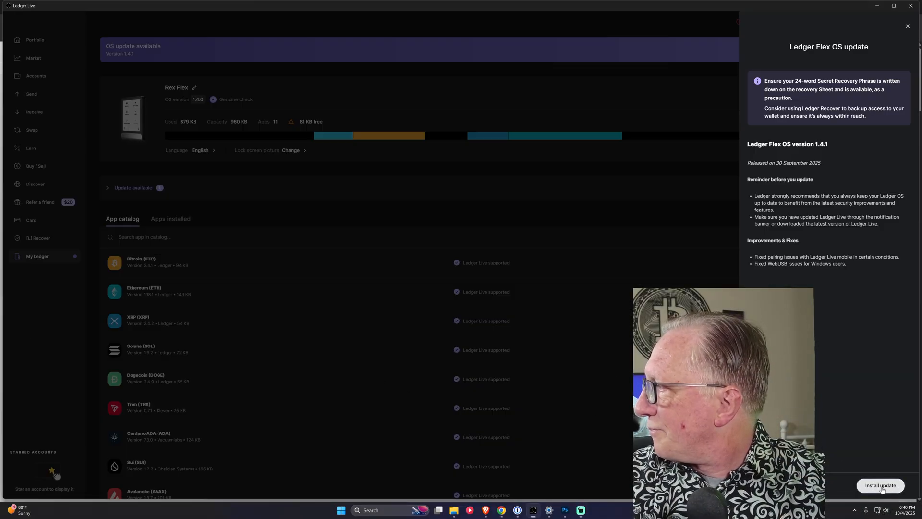
pyautogui.click(881, 485)
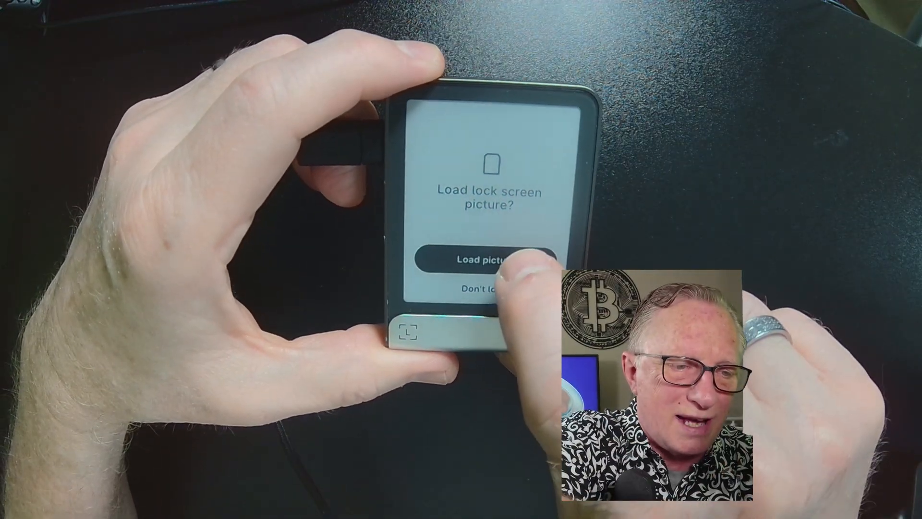
# Step: Load the previous lock screen picture onto the Flex and keep it
pyautogui.click(488, 258)
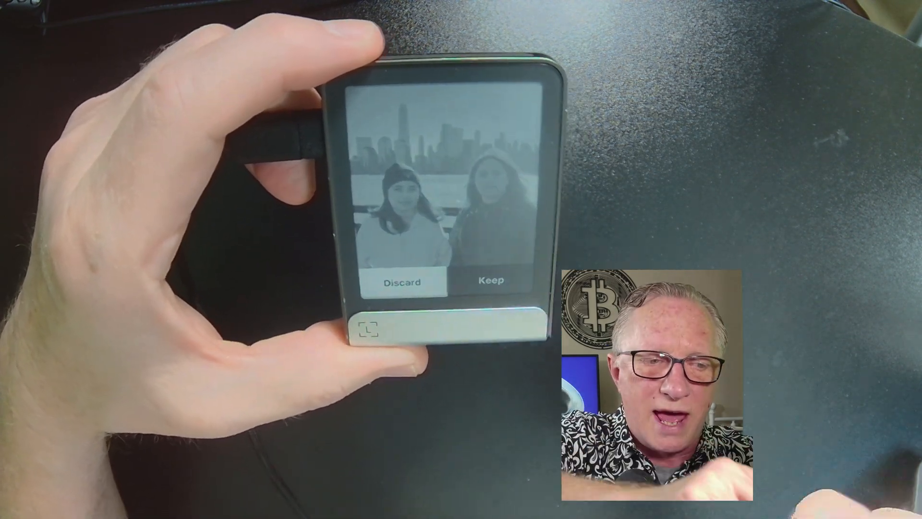
pyautogui.click(490, 279)
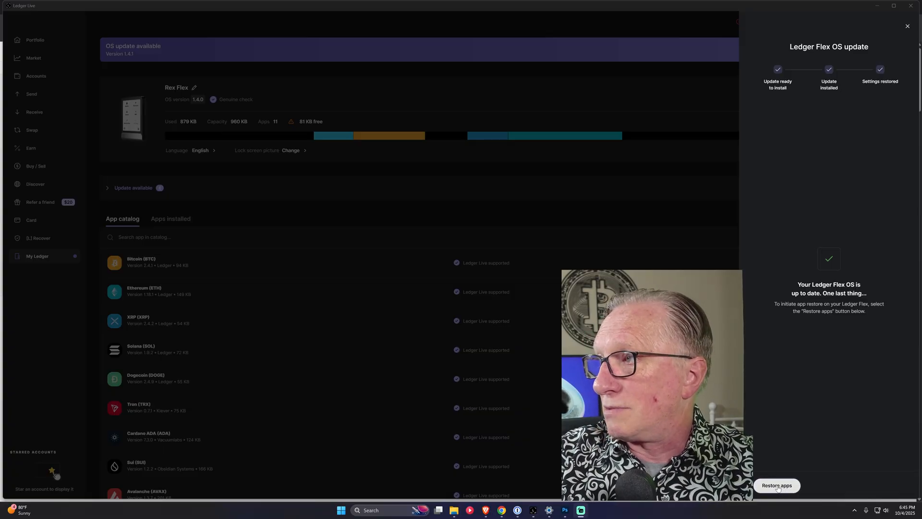
# Step: Start restoring the Flex's previous apps and approve the secure connection on the device
pyautogui.click(776, 485)
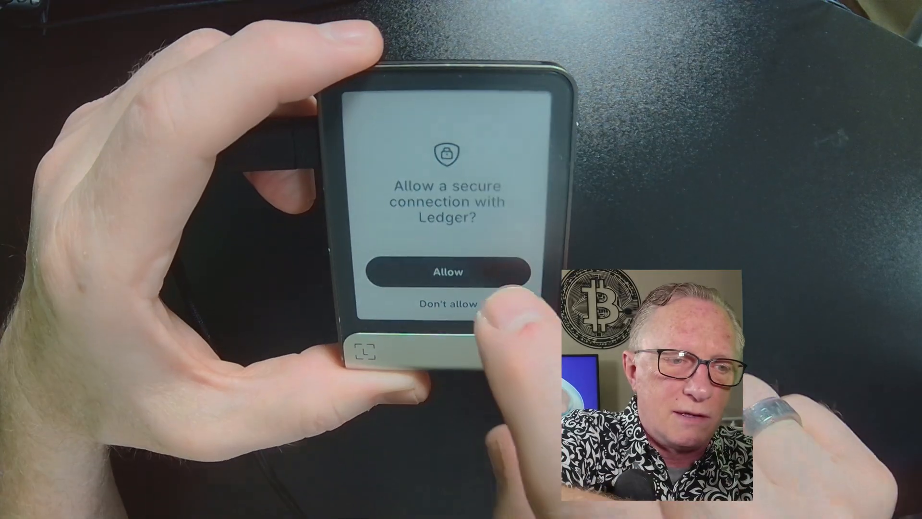
pyautogui.click(447, 272)
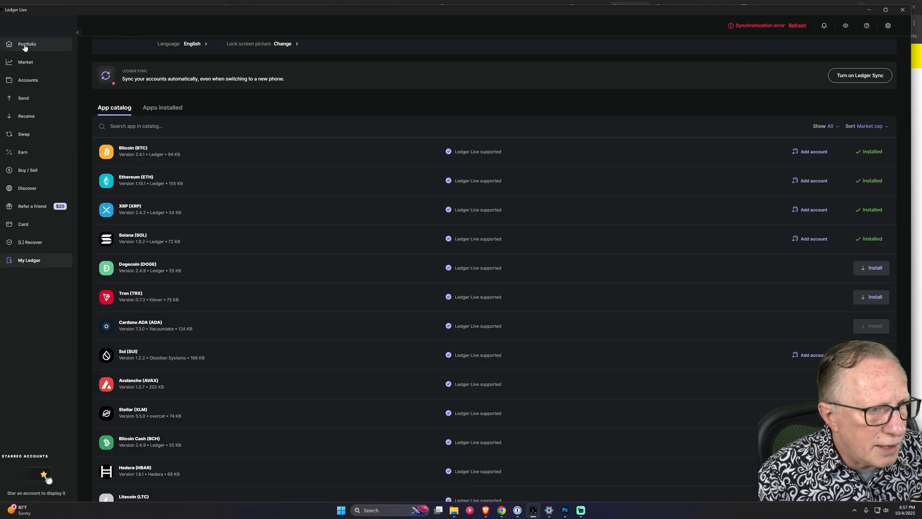
# Step: Show the Portfolio overview with the $17,530.30 balance after the app restore finishes
pyautogui.click(27, 44)
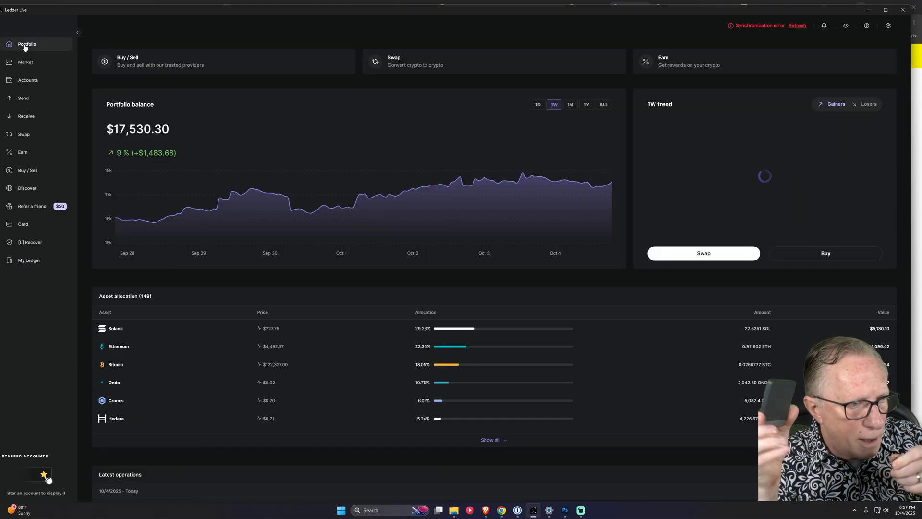